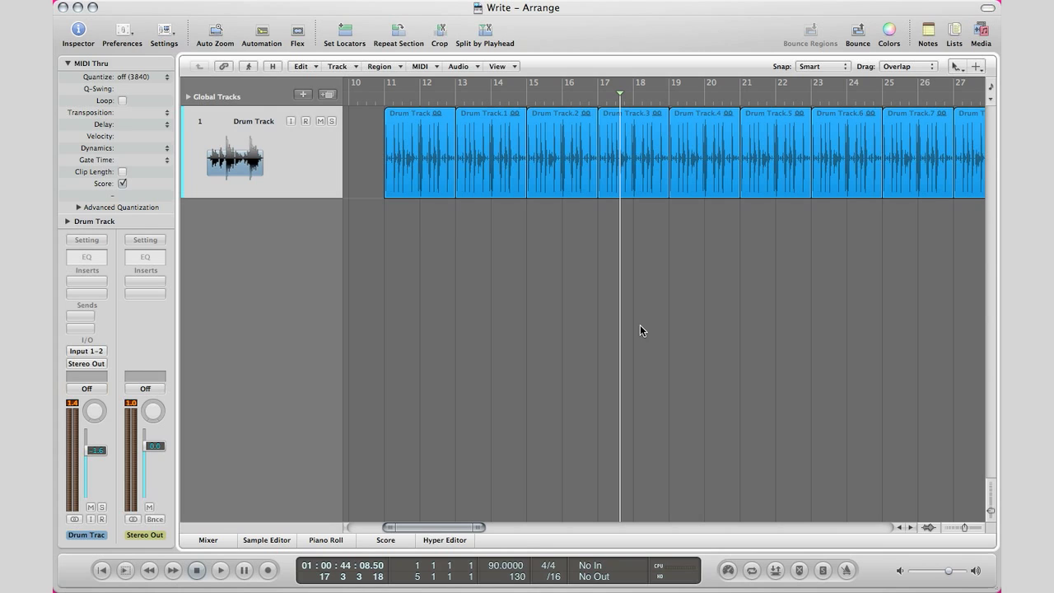
# Show the Volume automation lane on the drum track via Track Automation view
pyautogui.click(260, 30)
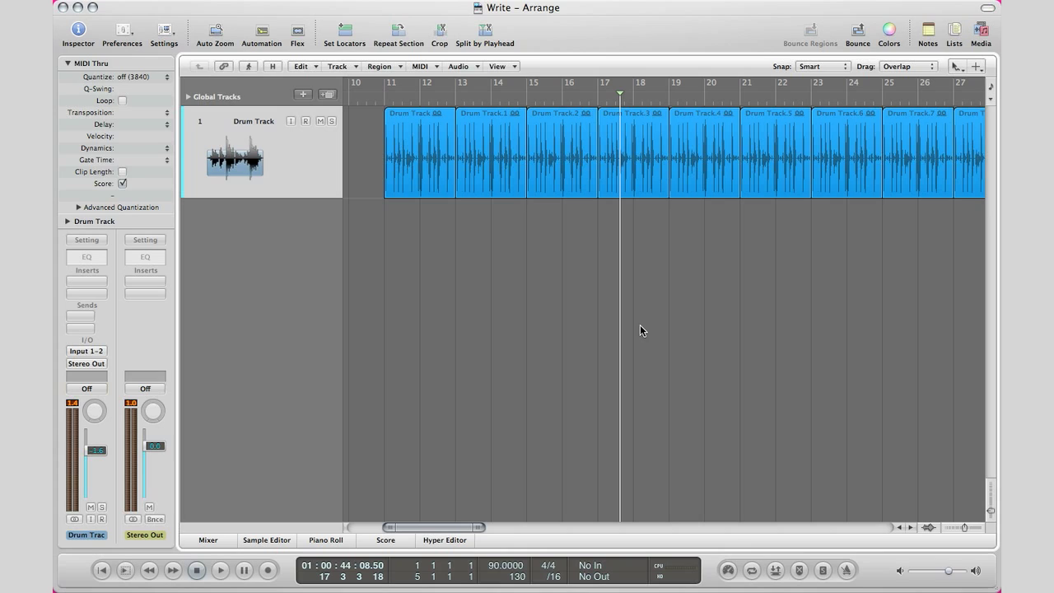
pyautogui.moveTo(619, 328)
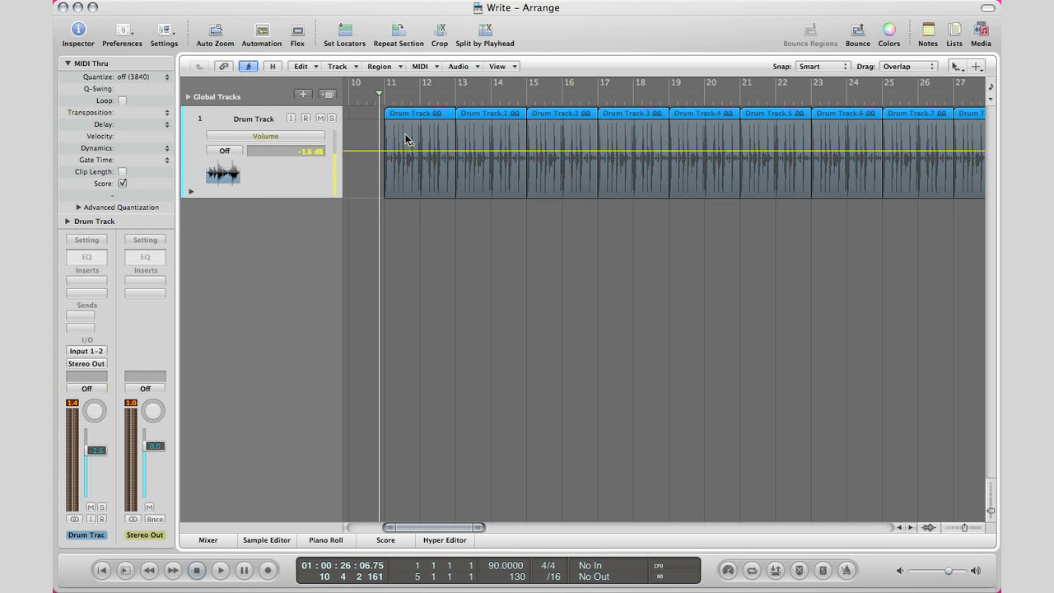
pyautogui.moveTo(481, 184)
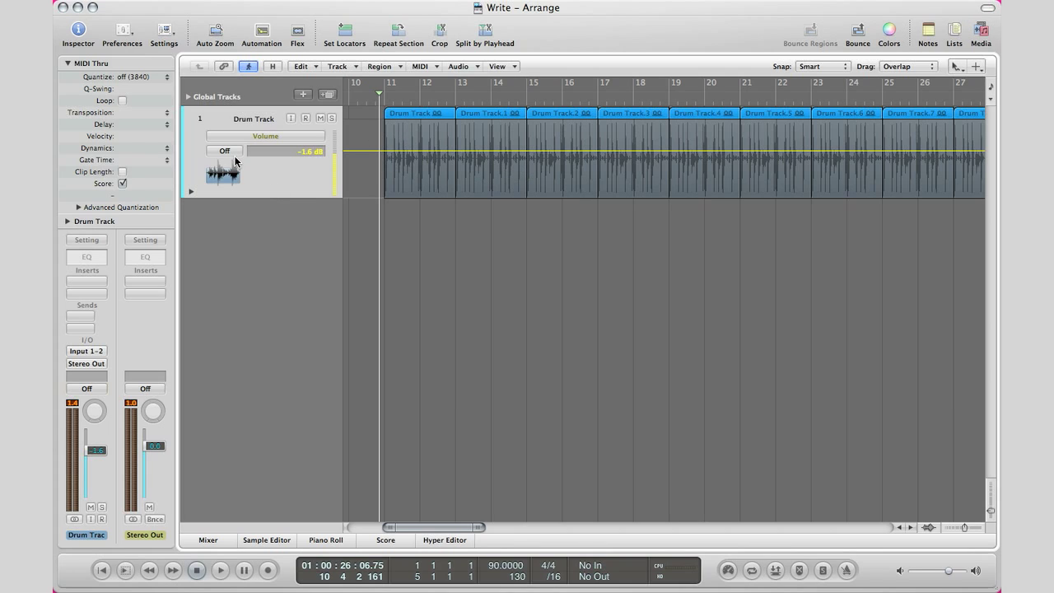
# Switch the drum track's automation mode from Off to Write
pyautogui.click(224, 152)
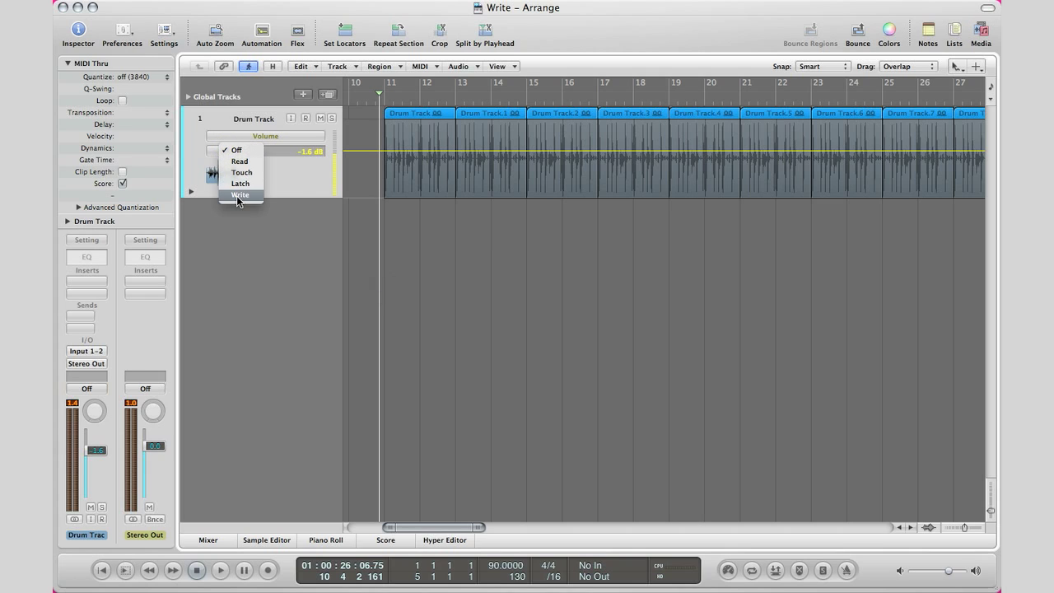
pyautogui.click(240, 195)
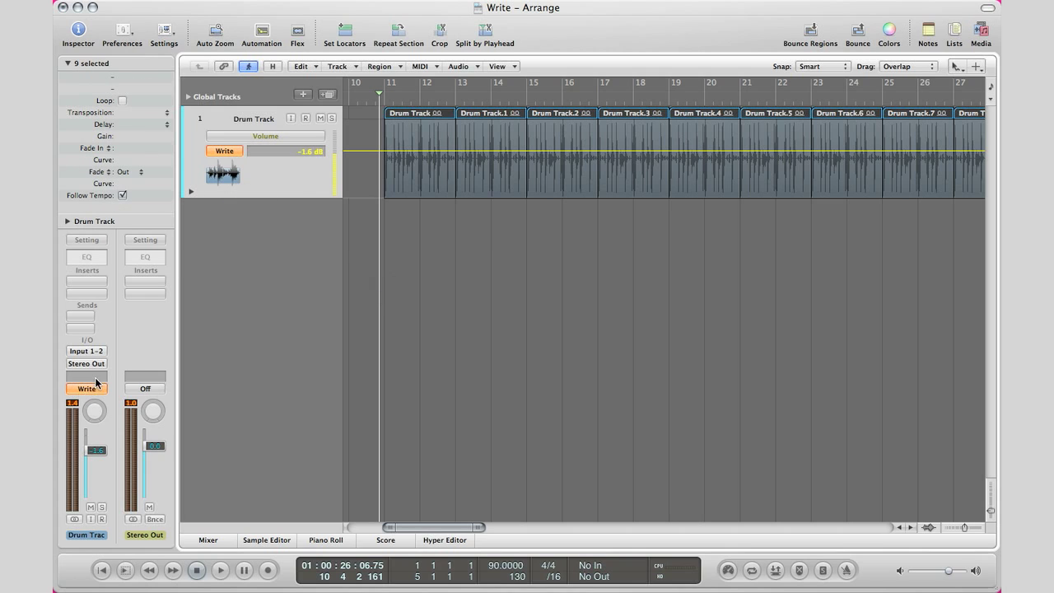
pyautogui.click(86, 388)
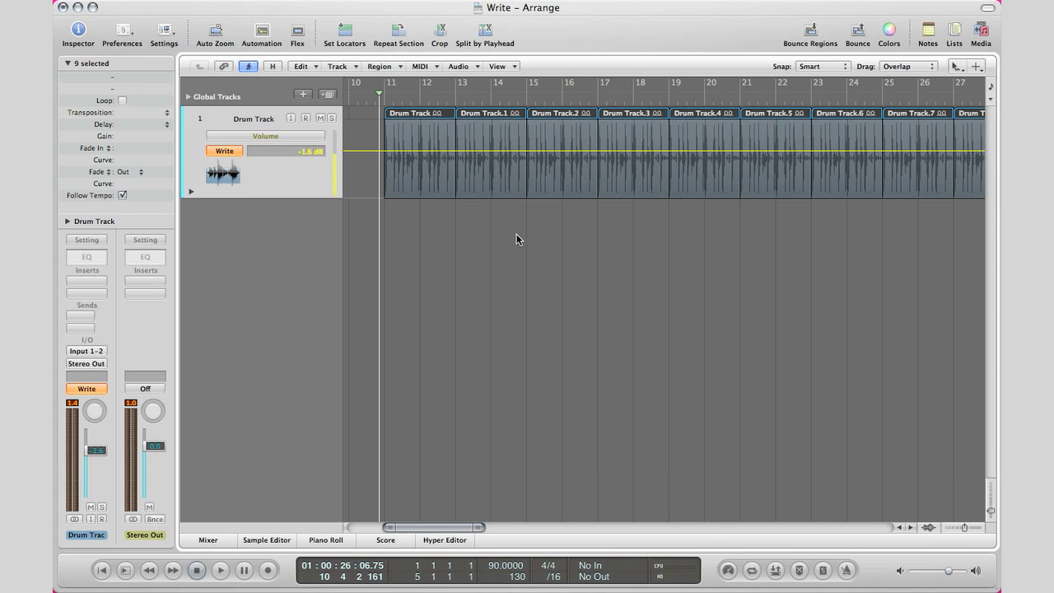
pyautogui.moveTo(468, 240)
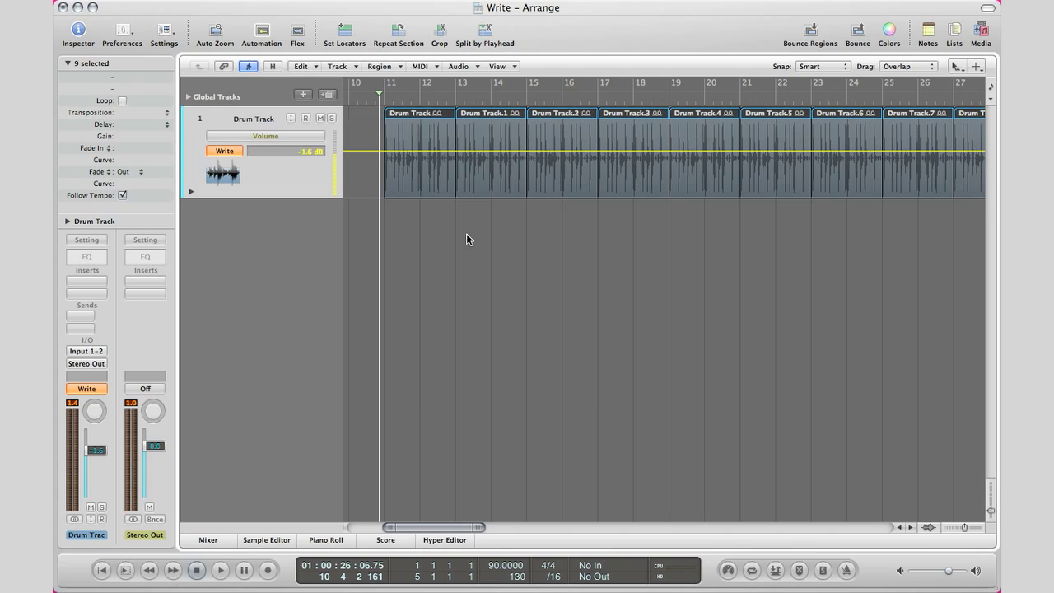
pyautogui.moveTo(357, 217)
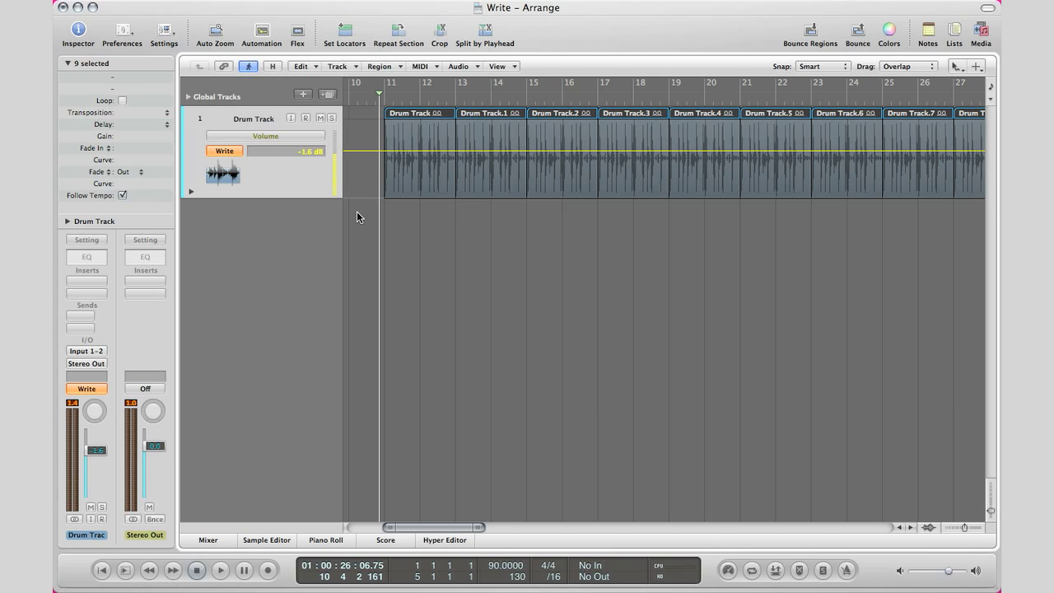
pyautogui.moveTo(106, 464)
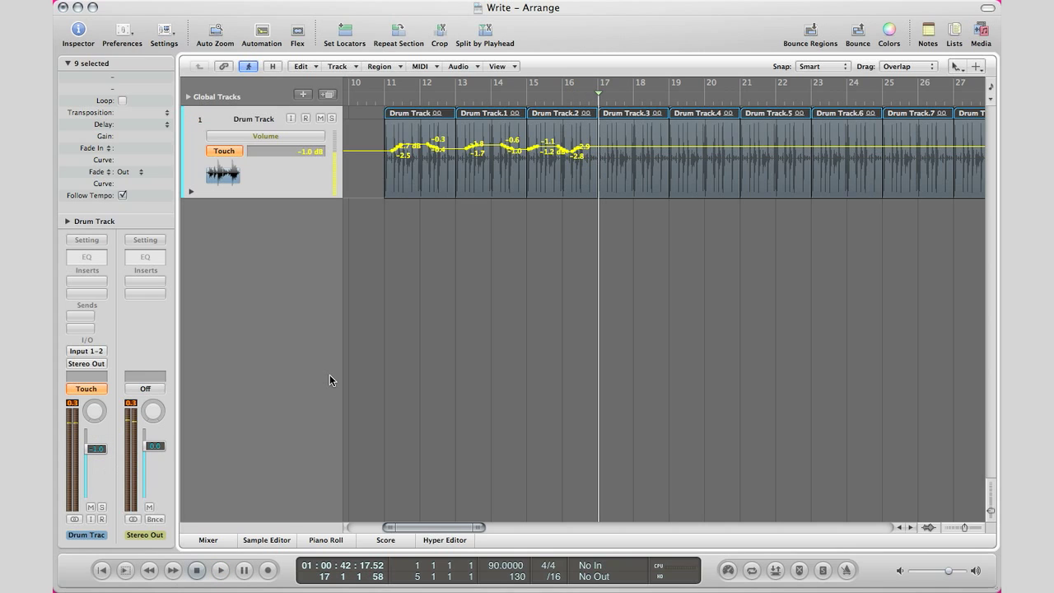
pyautogui.moveTo(409, 151)
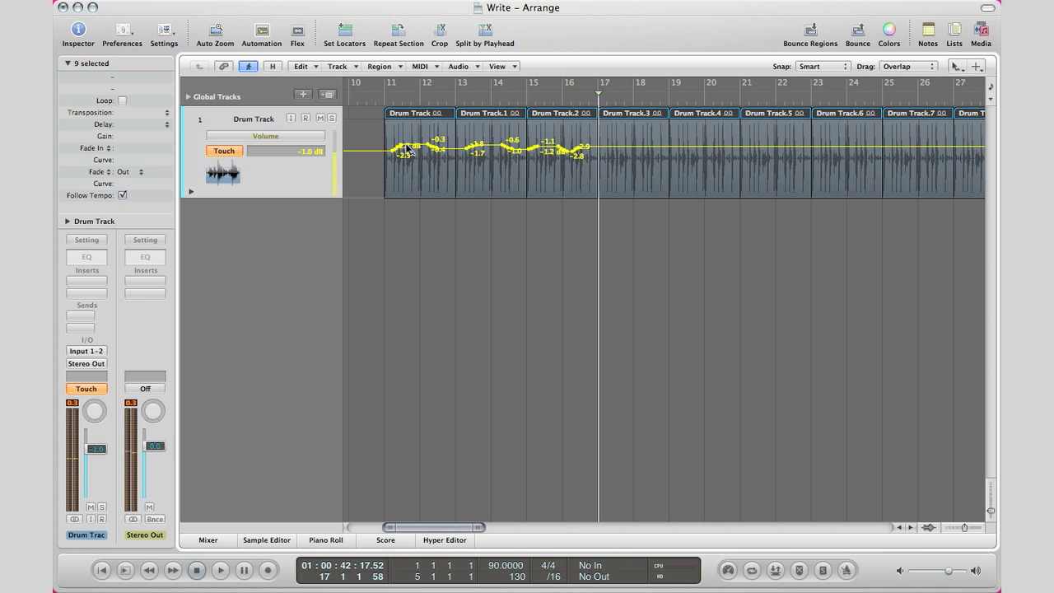